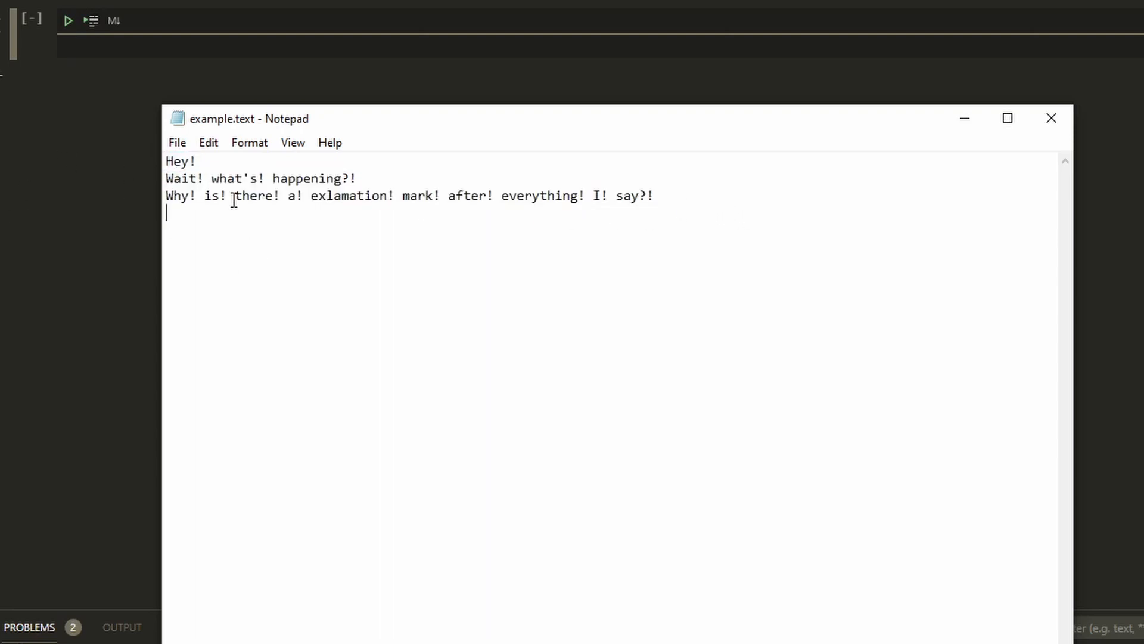
{"action": "mouse_move", "coordinate": [668, 223]}
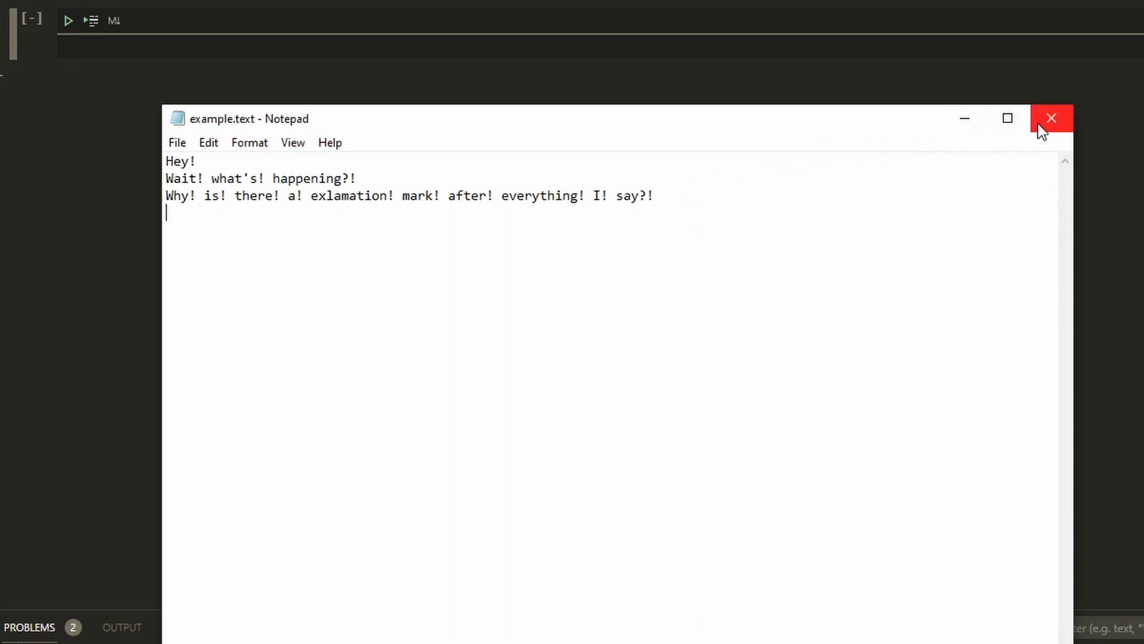
Step: Return to the notebook cell and add an 'import re' line
{"action": "left_click", "coordinate": [1051, 118]}
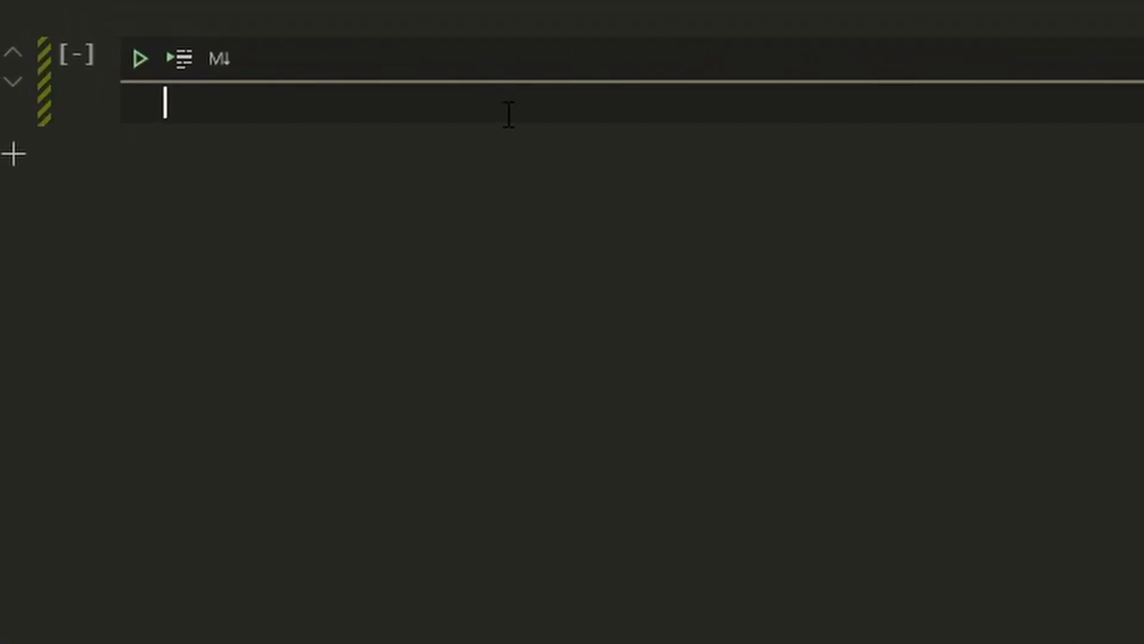
{"action": "type", "text": "import"}
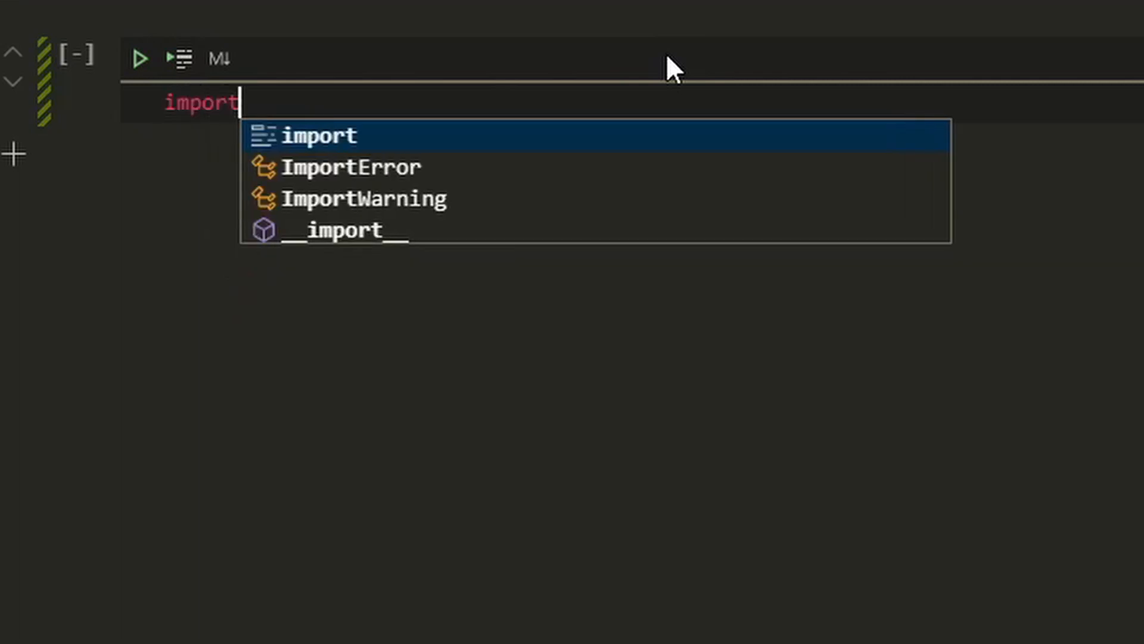
{"action": "type", "text": "re"}
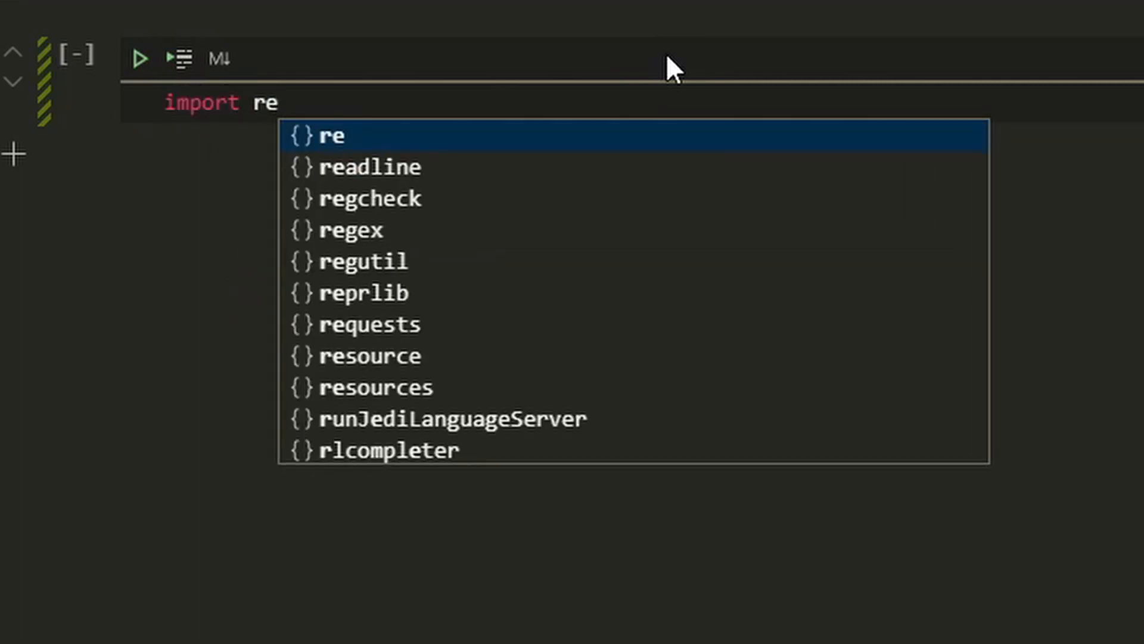
{"action": "key", "text": "Escape"}
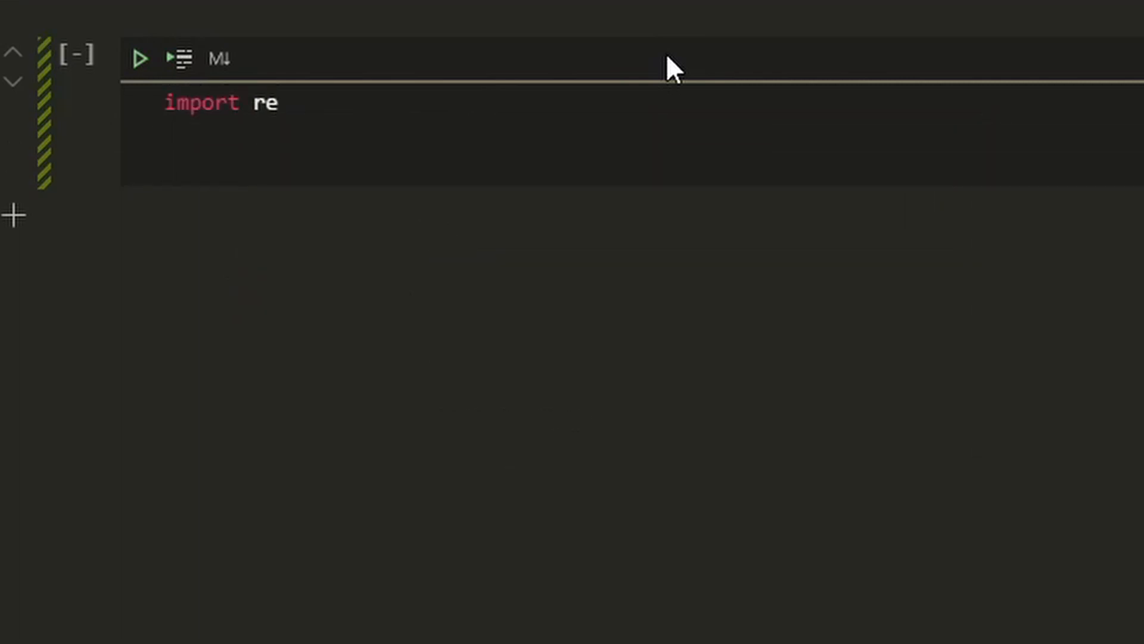
Step: Assign fileName = r'C:\Users\rwssa\Downloads\example.text' and start a 'string =' line
{"action": "type", "text": "fileNa"}
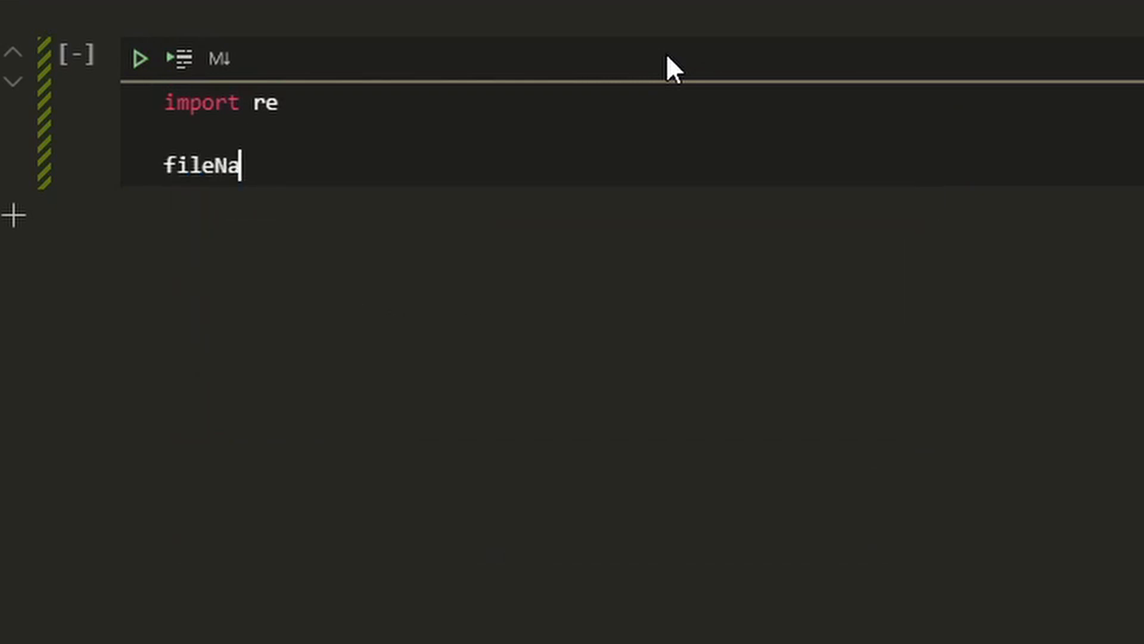
{"action": "type", "text": "me ="}
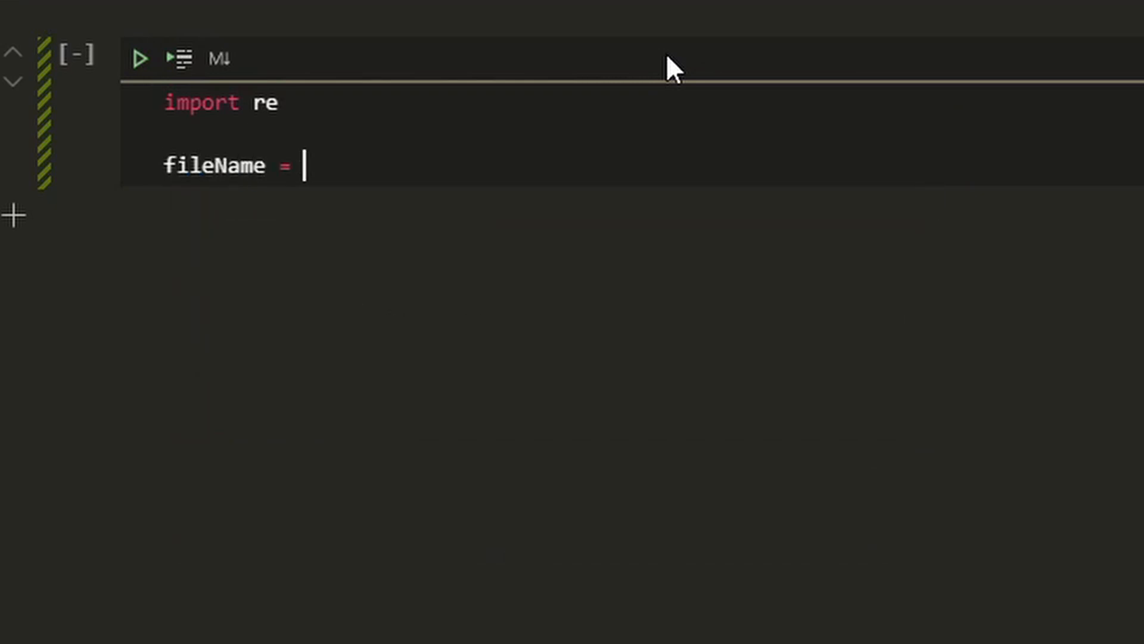
{"action": "type", "text": "r'C:\\Users\\rwssa\\Downloads\\example.text'"}
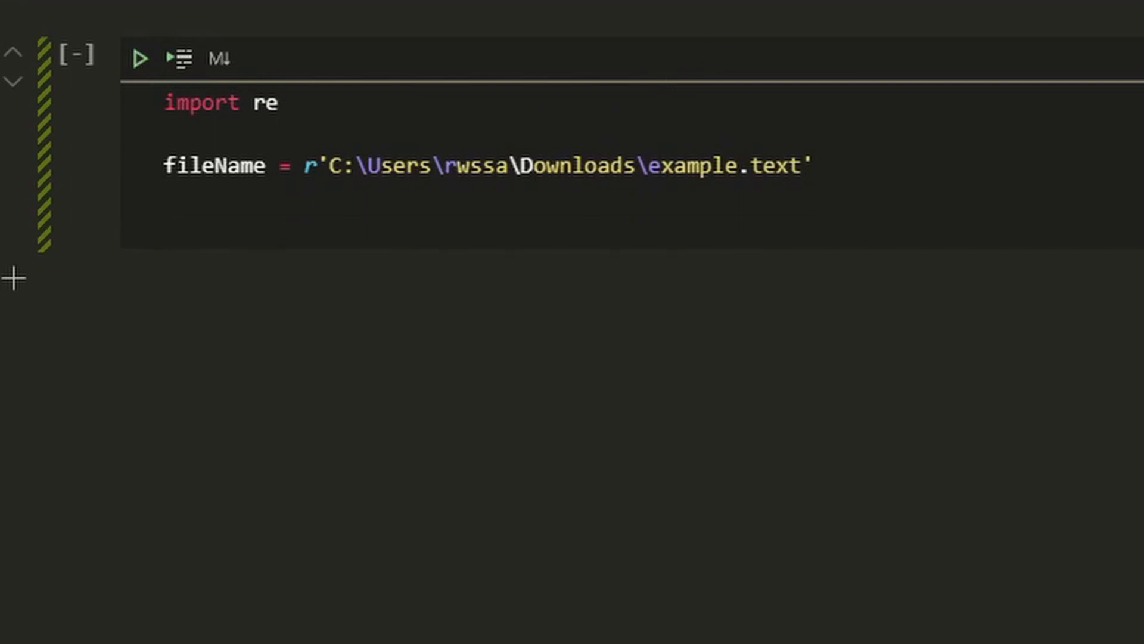
{"action": "type", "text": "string = open(fi"}
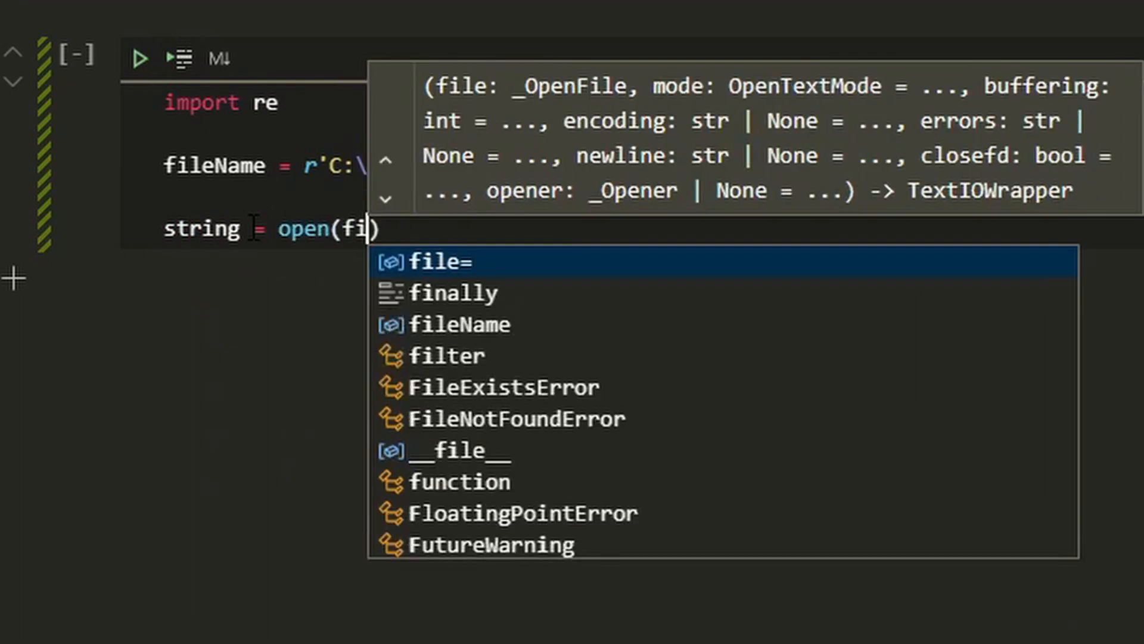
Step: Read fileName into string with open().read() and begin new_str = re.sub(
{"action": "left_click", "coordinate": [473, 323]}
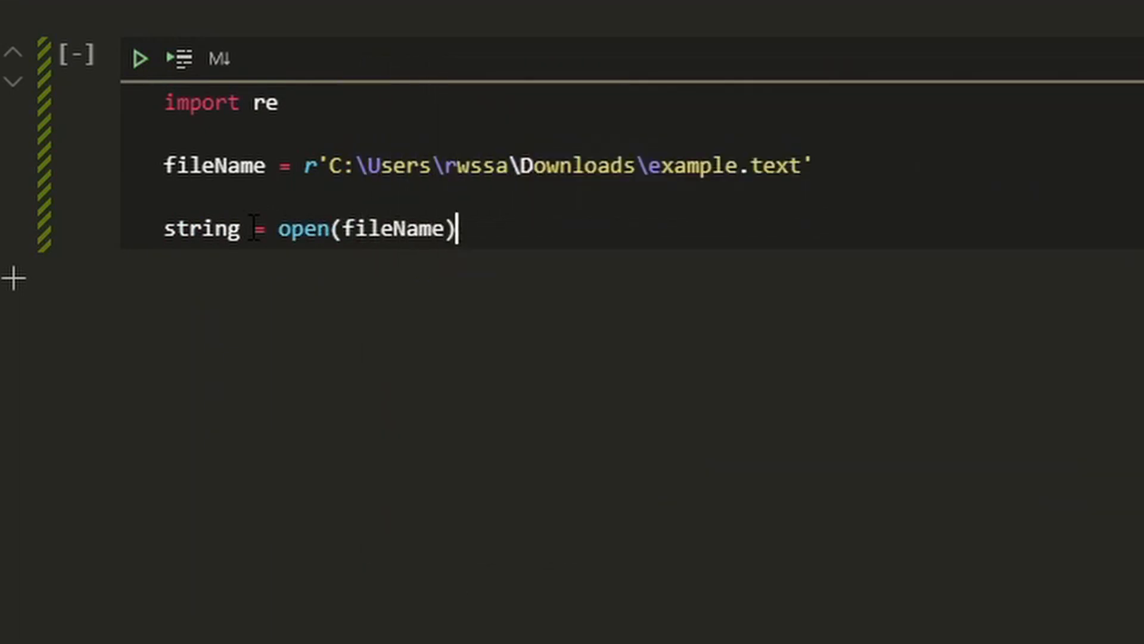
{"action": "type", "text": ".read()"}
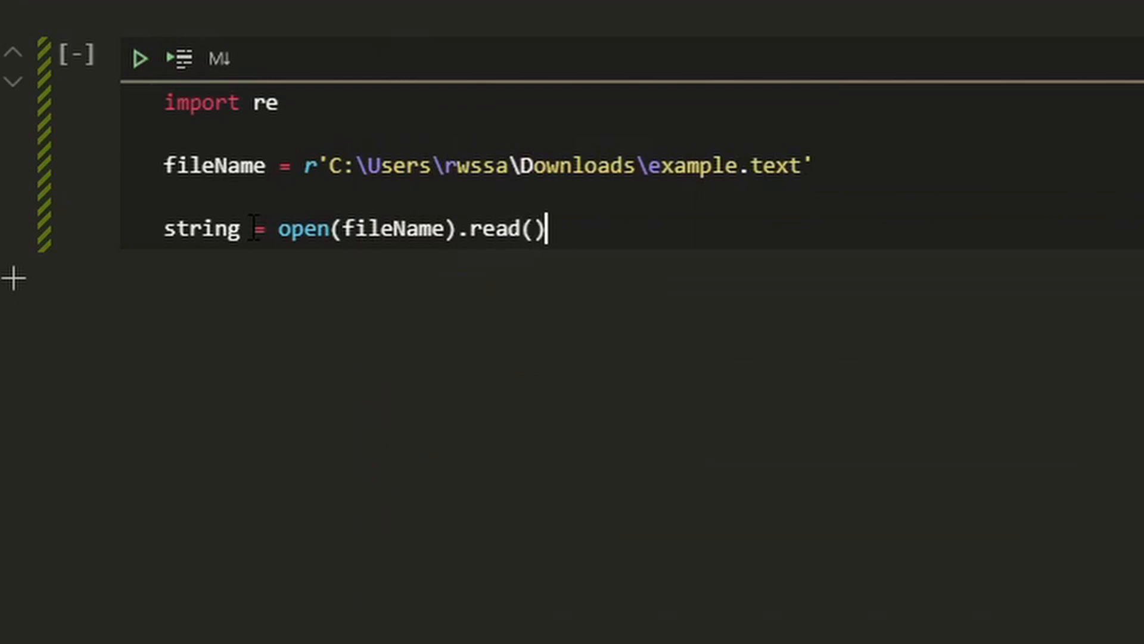
{"action": "type", "text": "new"}
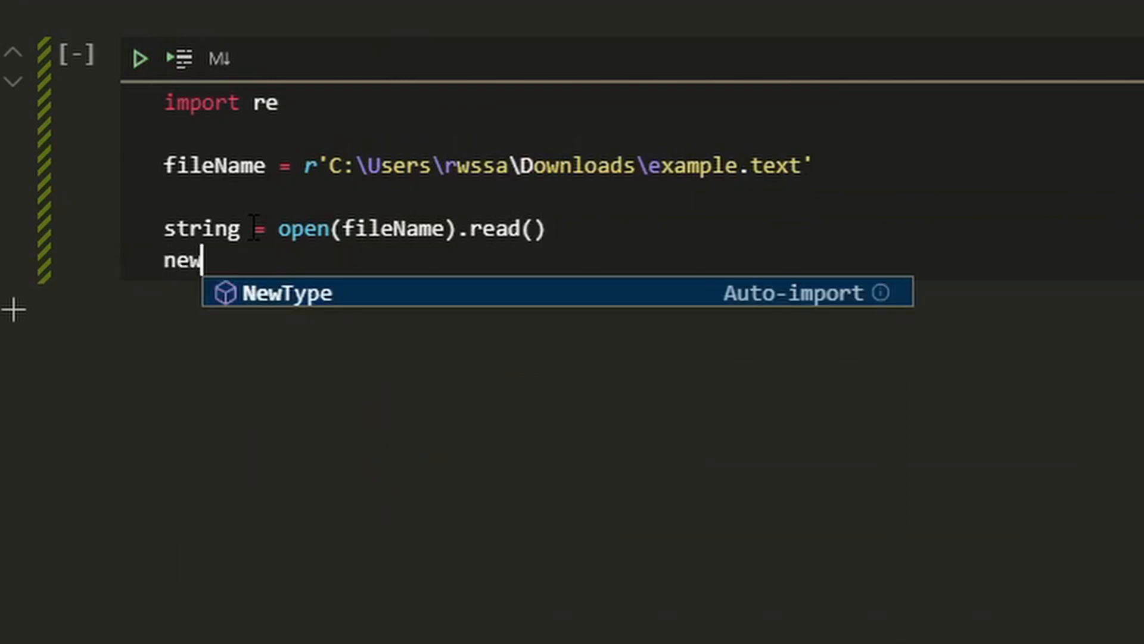
{"action": "type", "text": "_str = re"}
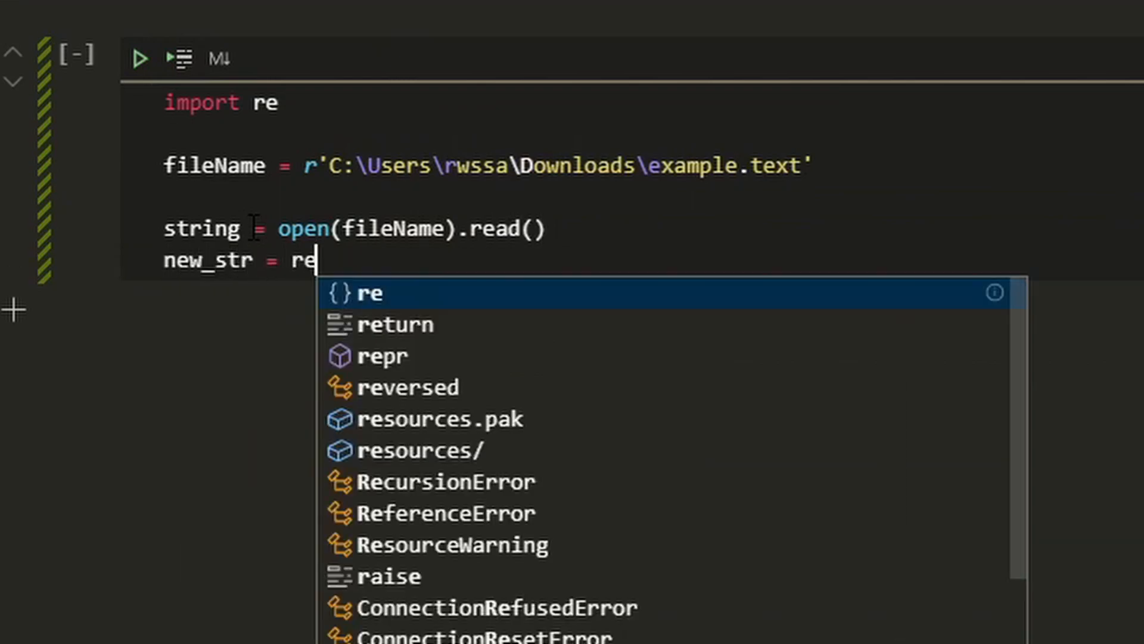
{"action": "type", "text": ".sub("}
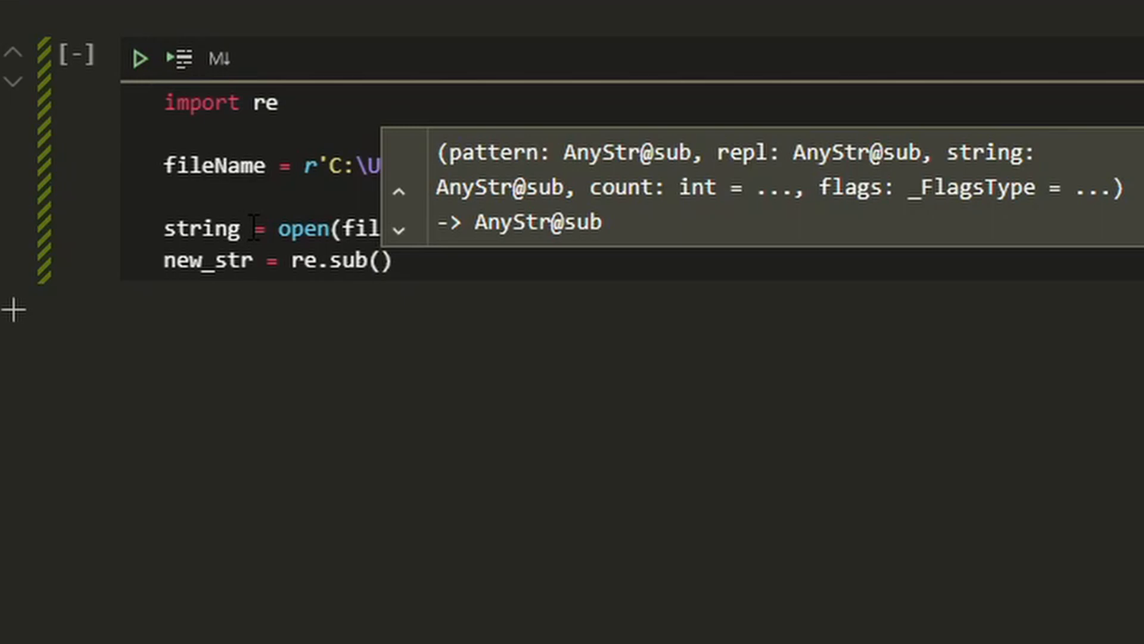
Step: Complete new_str = re.sub('!','', string) to strip every exclamation mark
{"action": "type", "text": "'"}
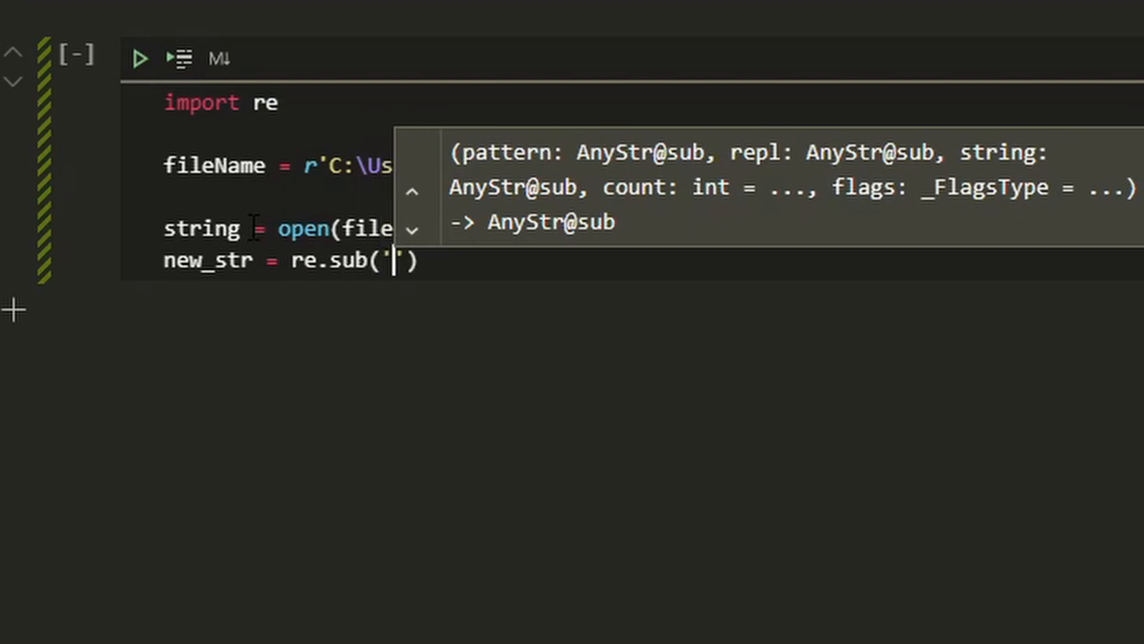
{"action": "type", "text": "!"}
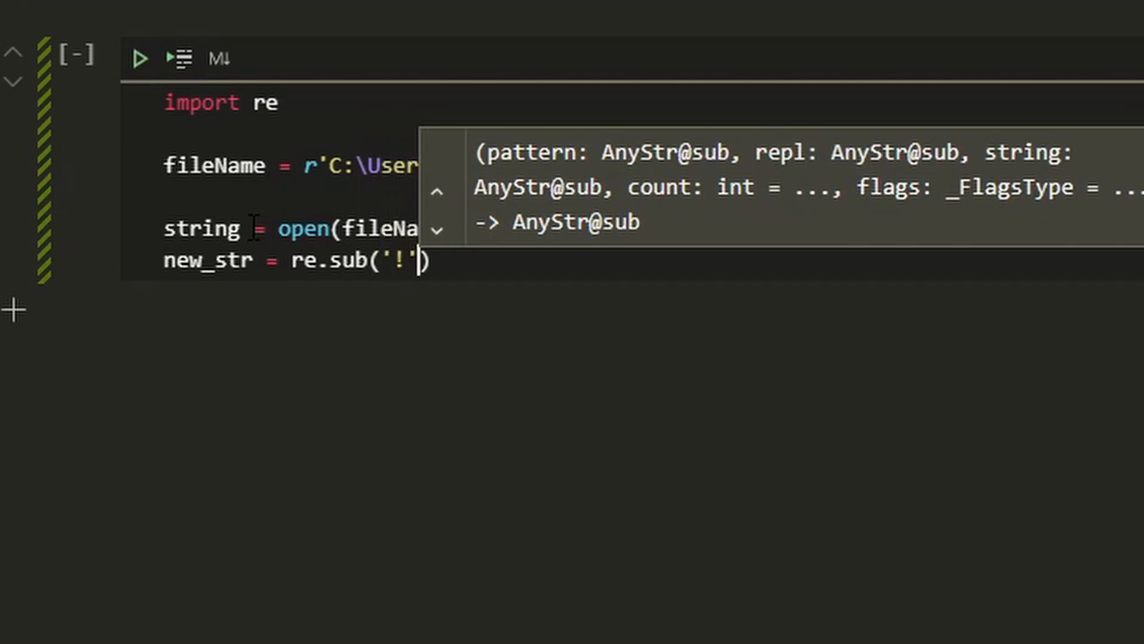
{"action": "type", "text": ","}
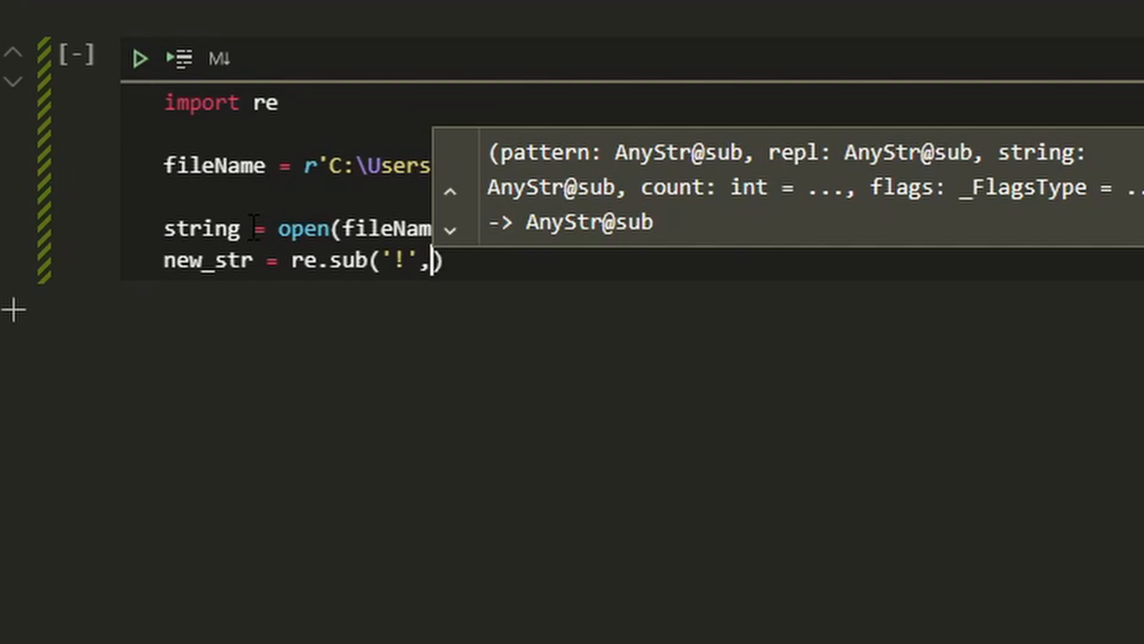
{"action": "type", "text": "'', string"}
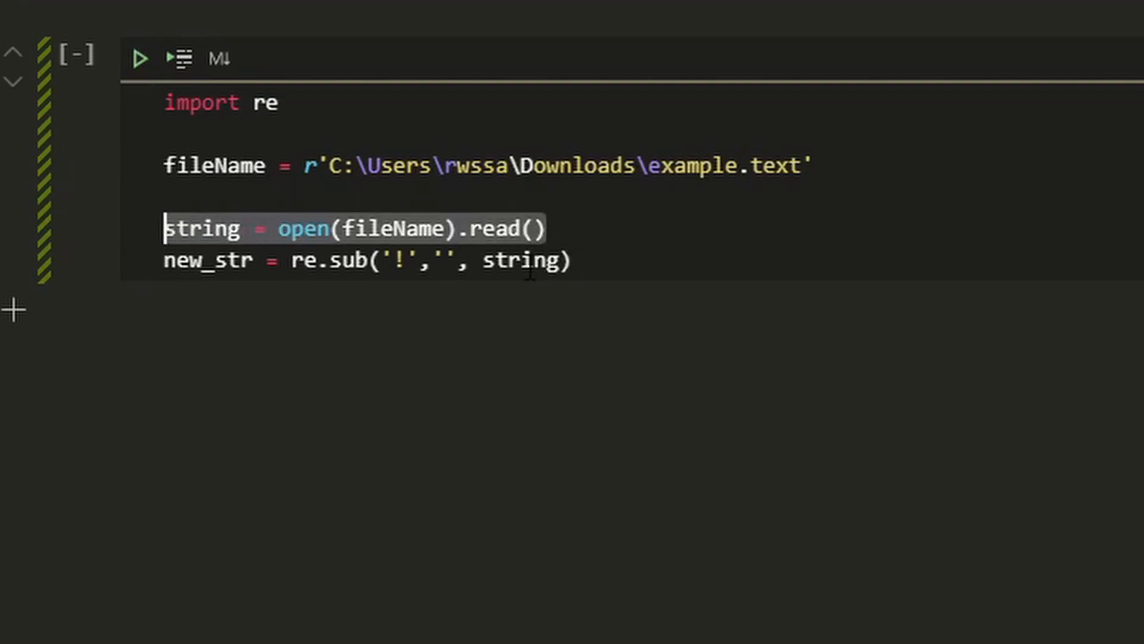
{"action": "left_click", "coordinate": [573, 261]}
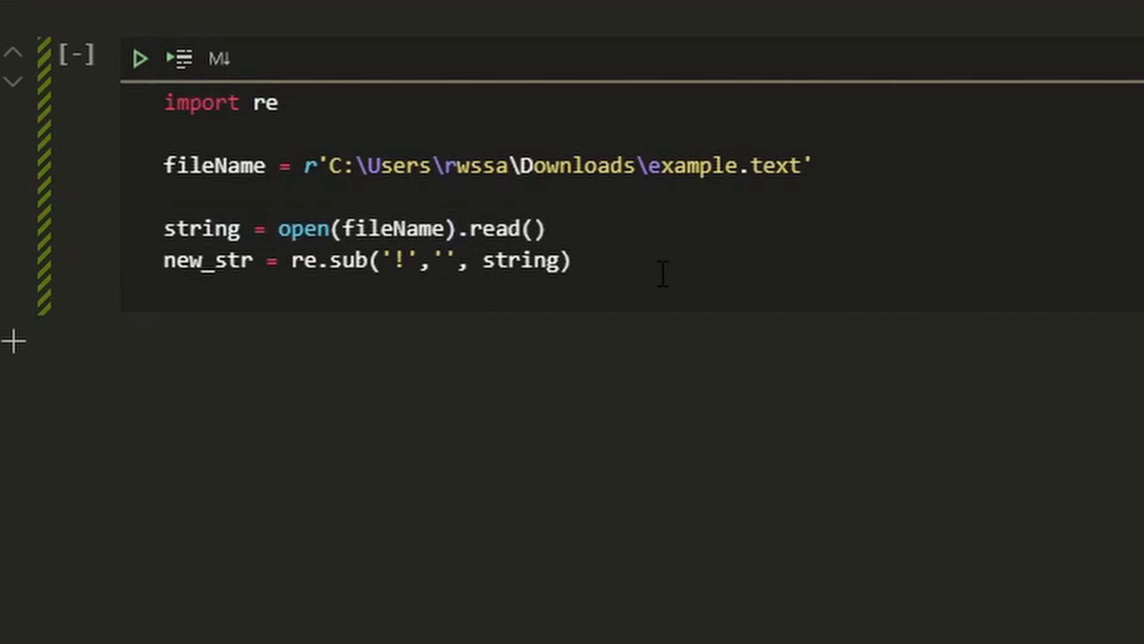
Step: Write new_str back with open(fileName, 'w').write(new_str) and run the cell, outputting 82
{"action": "type", "text": "open(fileName, 'w"}
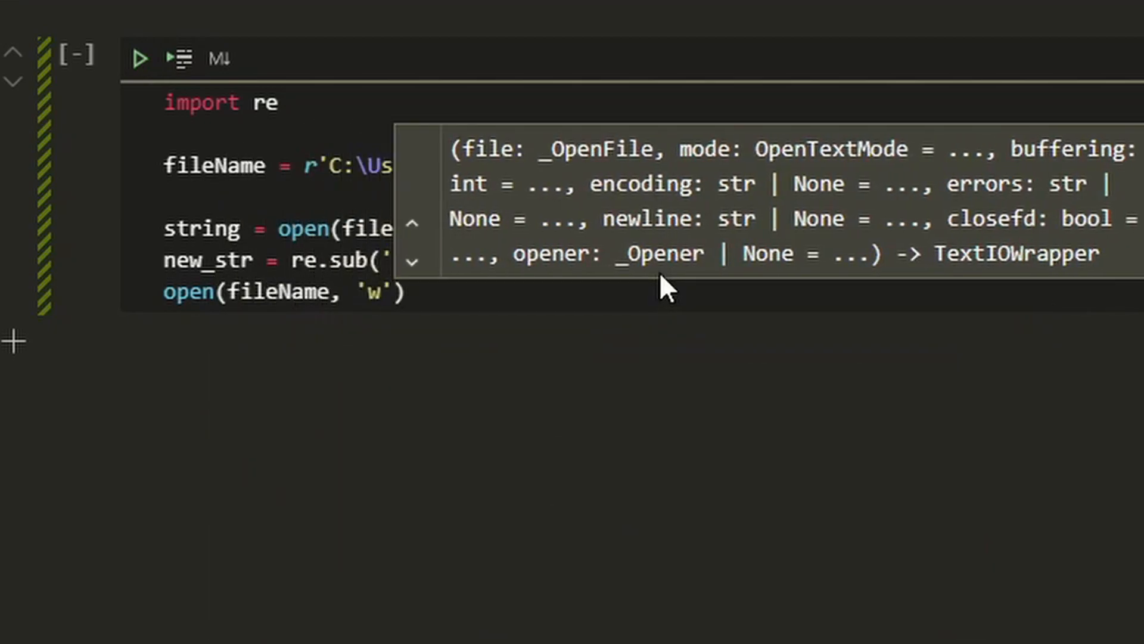
{"action": "type", "text": ".wr"}
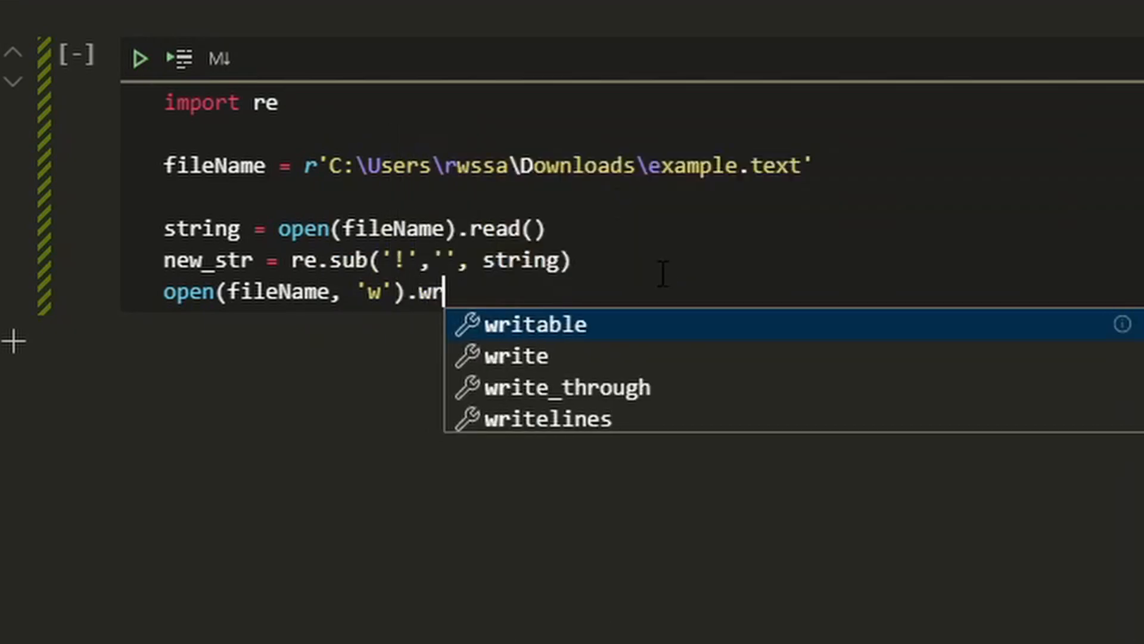
{"action": "type", "text": "ite(new_str"}
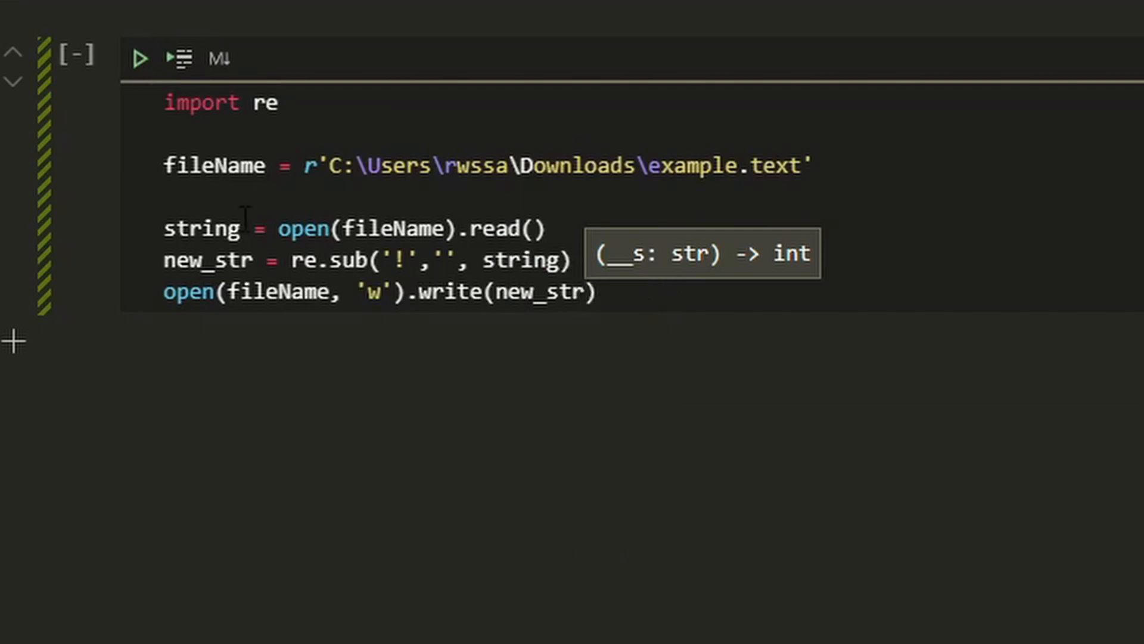
{"action": "mouse_move", "coordinate": [490, 330]}
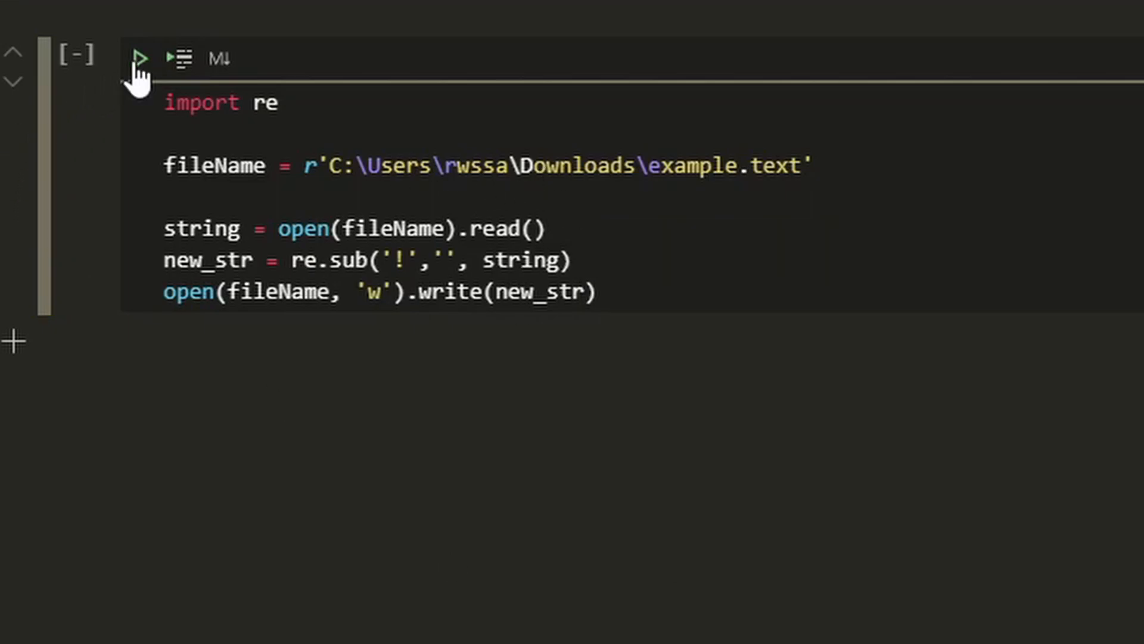
{"action": "left_click", "coordinate": [141, 57]}
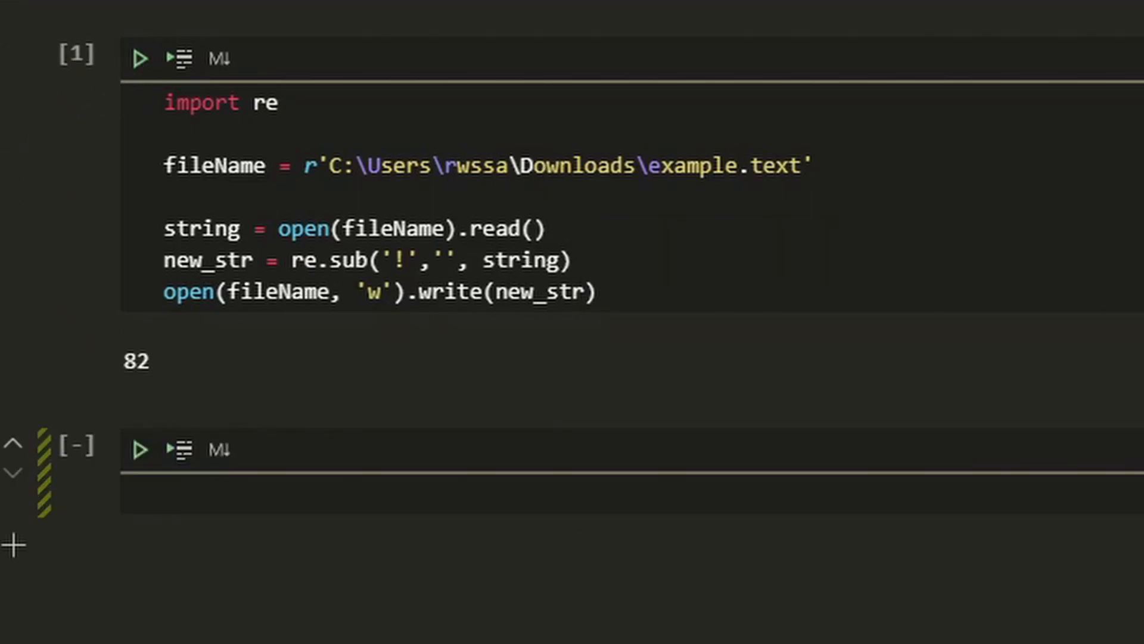